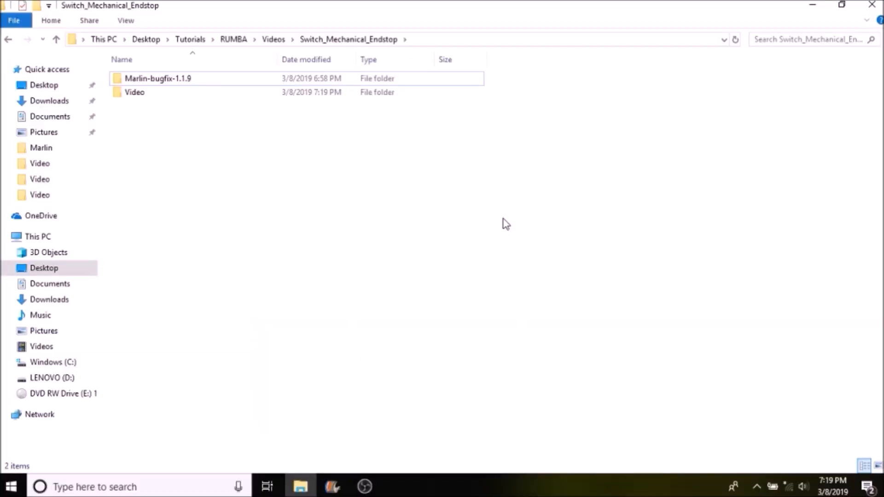
{"action": "mouse_move", "coordinate": [360, 125]}
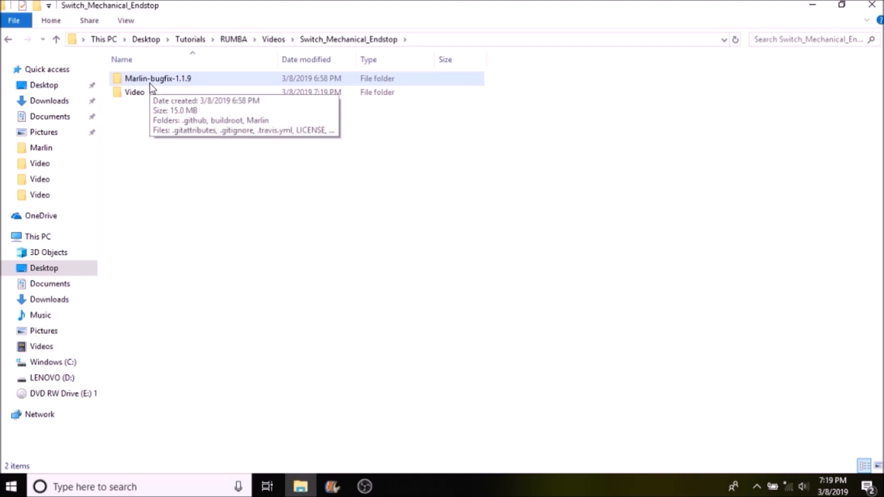
- Open boards.h from Marlin-bugfix-1.1.9 > Marlin in Notepad++
{"action": "double_click", "coordinate": [159, 78]}
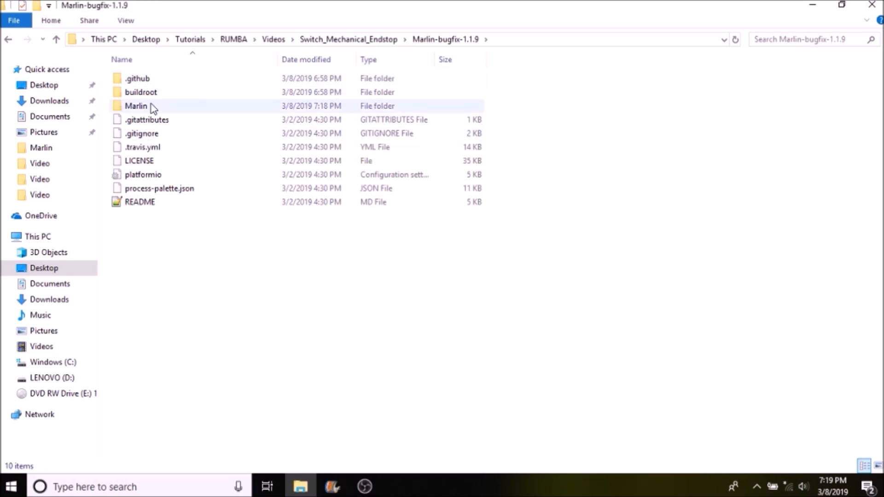
{"action": "double_click", "coordinate": [136, 106]}
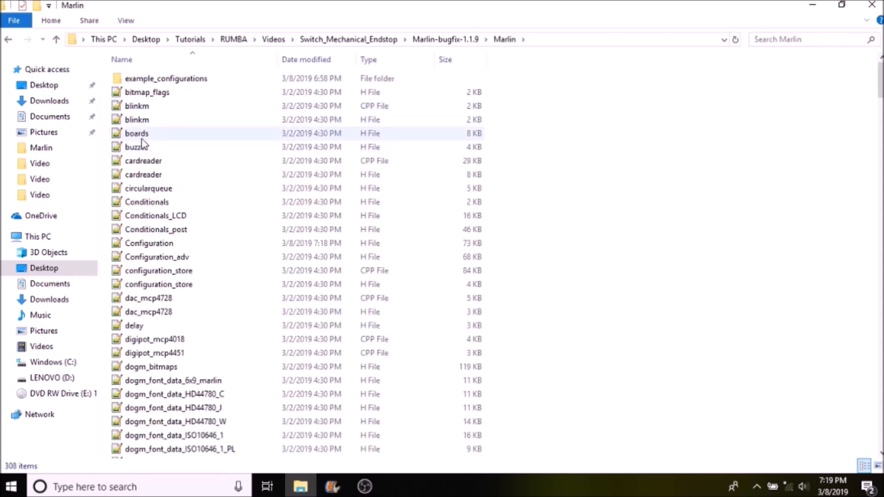
{"action": "mouse_move", "coordinate": [137, 134]}
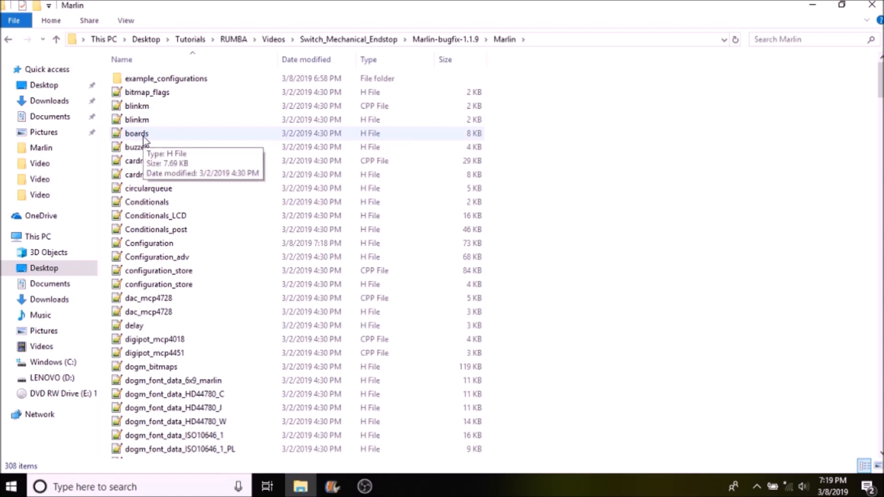
{"action": "double_click", "coordinate": [135, 133]}
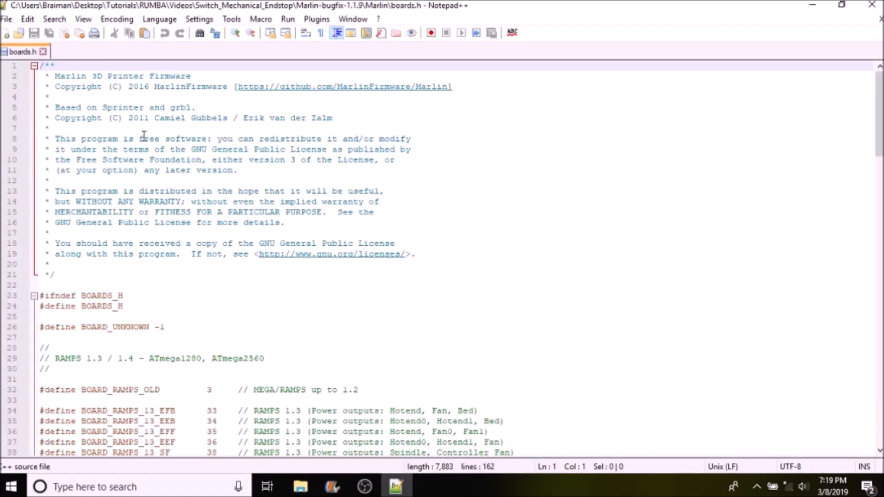
- Search boards.h for 'rumba' to find BOARD_RUMBA (80), then close the search
{"action": "key", "text": "ctrl+f"}
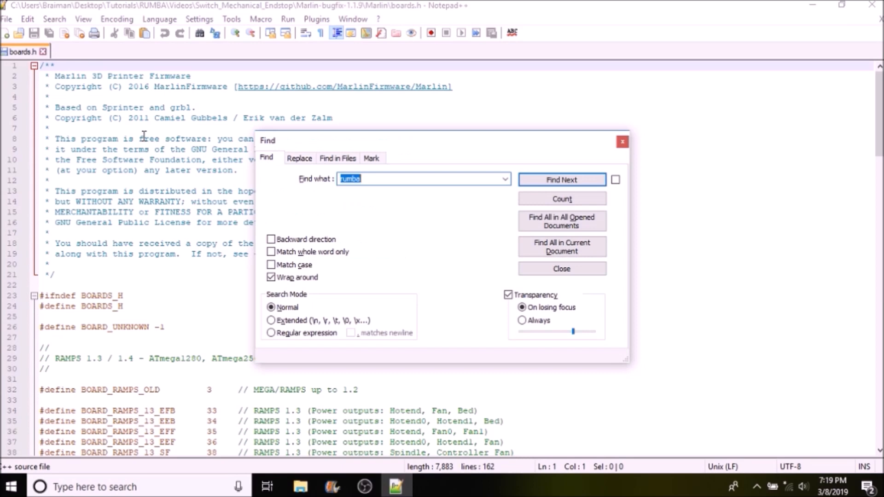
{"action": "left_click", "coordinate": [561, 179]}
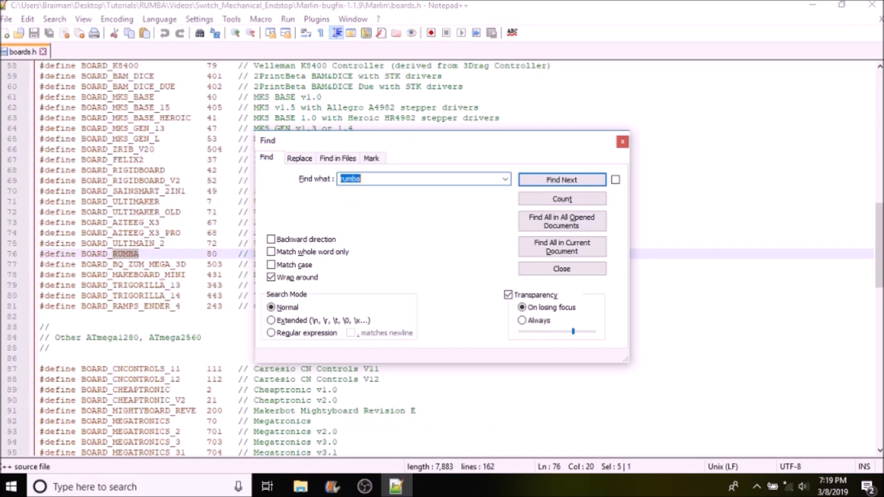
{"action": "left_click", "coordinate": [561, 269]}
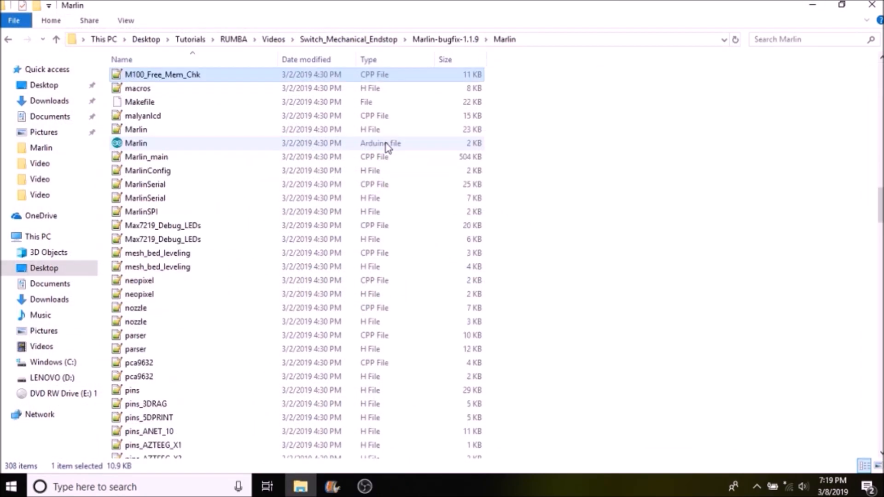
- Open the Marlin Arduino sketch from the Marlin folder in Arduino IDE
{"action": "left_click", "coordinate": [136, 143]}
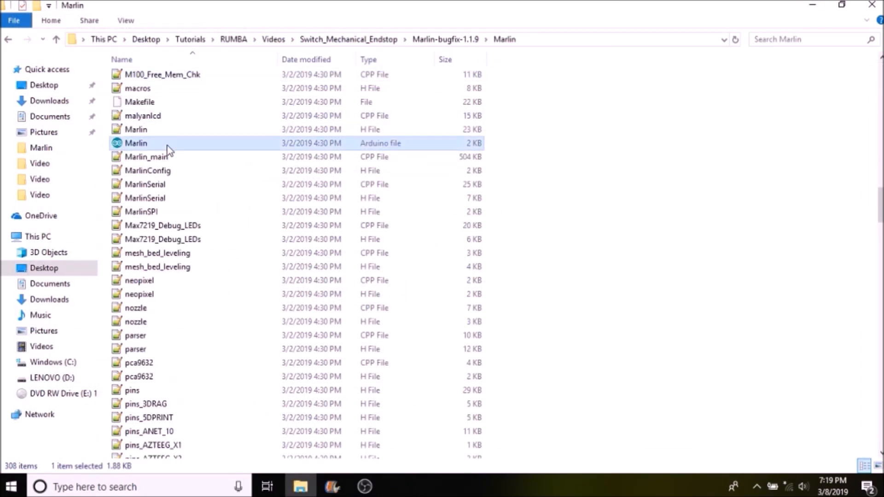
{"action": "mouse_move", "coordinate": [135, 143]}
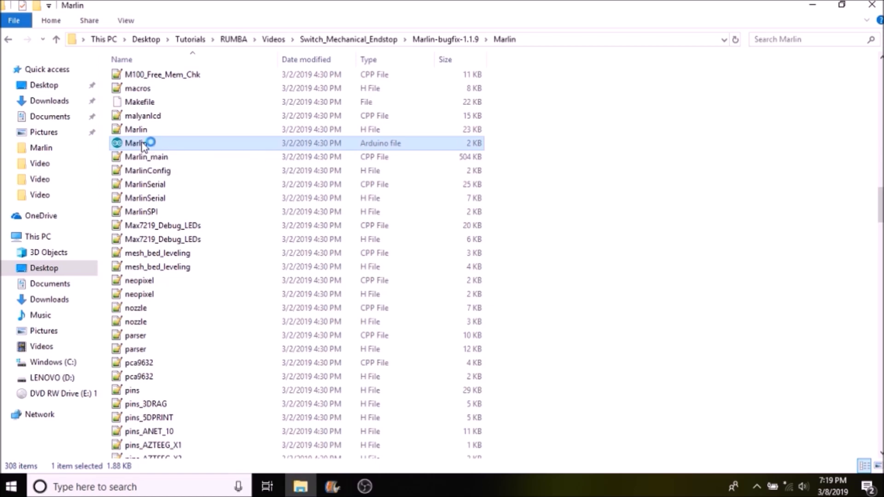
{"action": "double_click", "coordinate": [135, 143]}
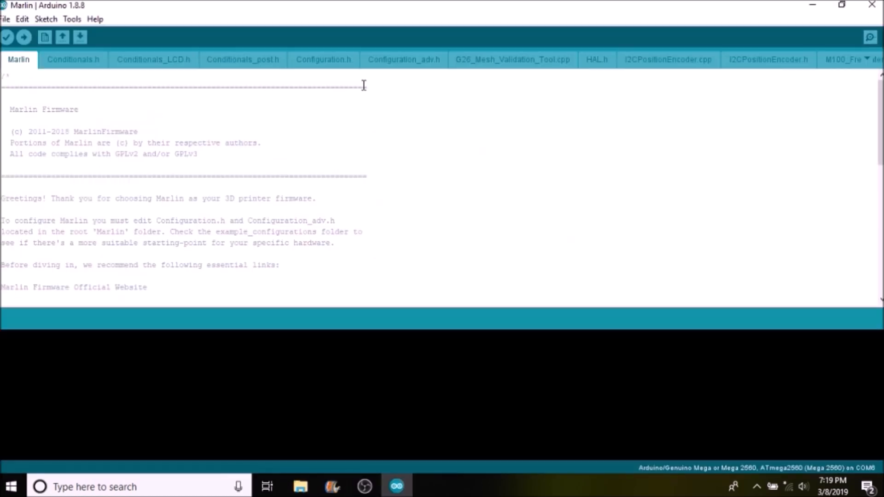
- In Configuration.h, set MOTHERBOARD to BOARD_RUMBA, then search for 'endstop' settings
{"action": "left_click", "coordinate": [323, 59]}
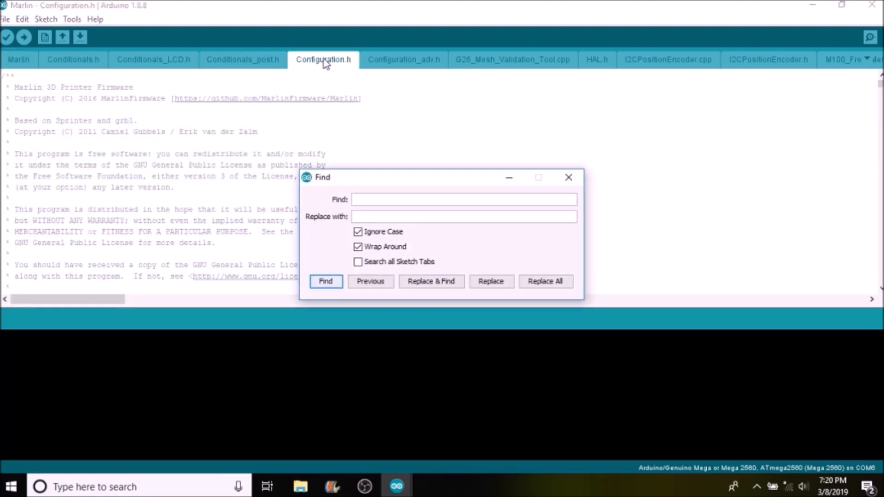
{"action": "type", "text": "motherboa"}
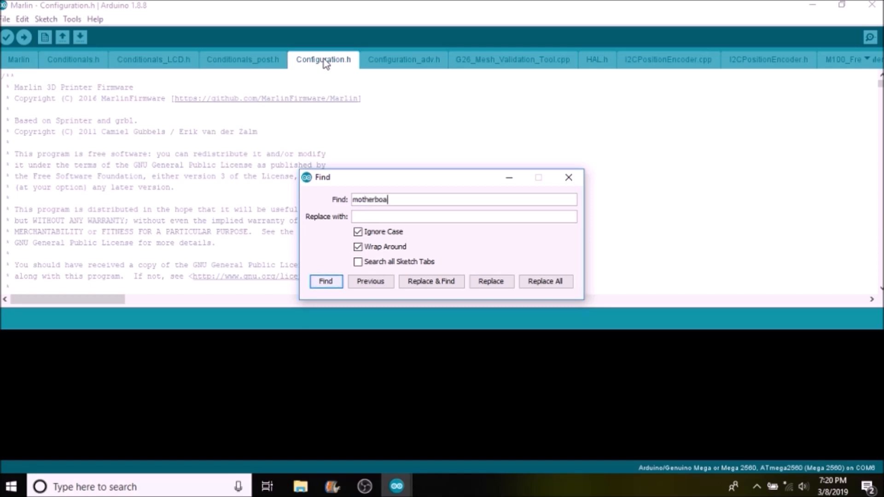
{"action": "left_click", "coordinate": [326, 282]}
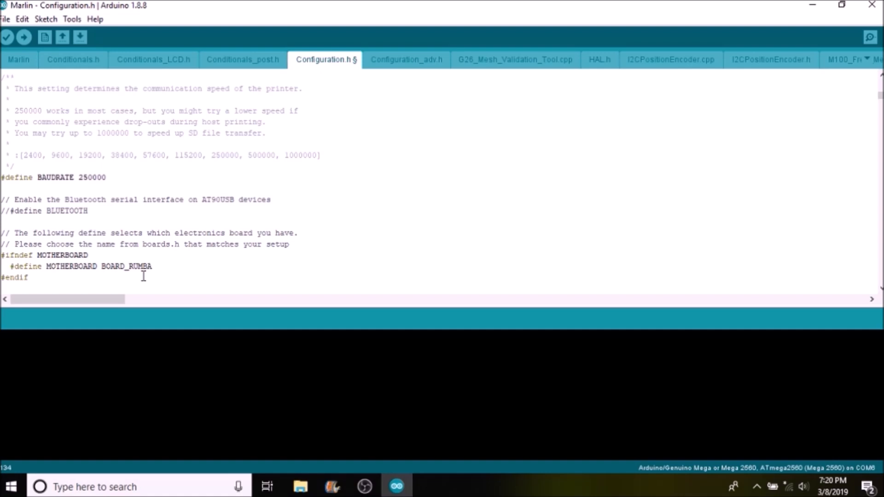
{"action": "type", "text": "en"}
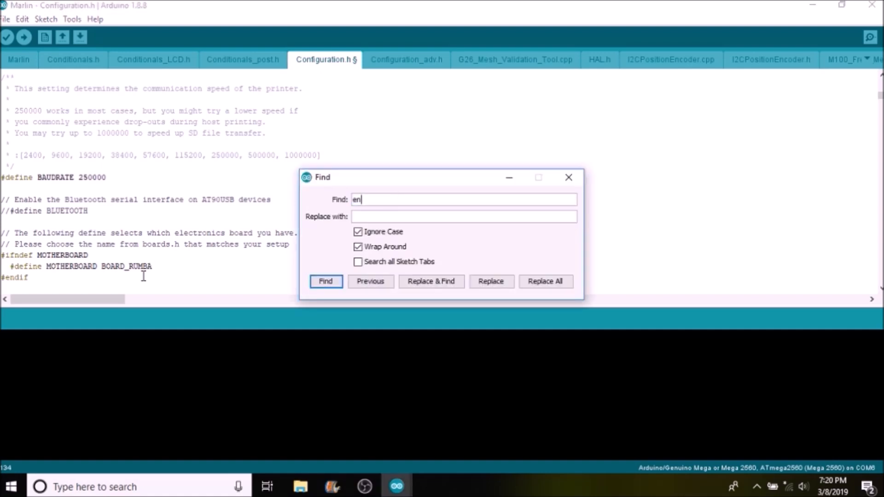
{"action": "type", "text": "dstop"}
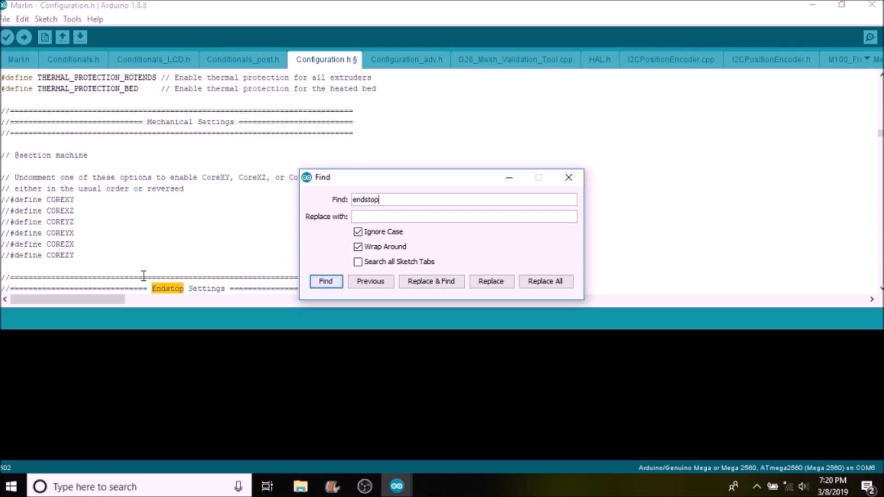
{"action": "left_click", "coordinate": [325, 281]}
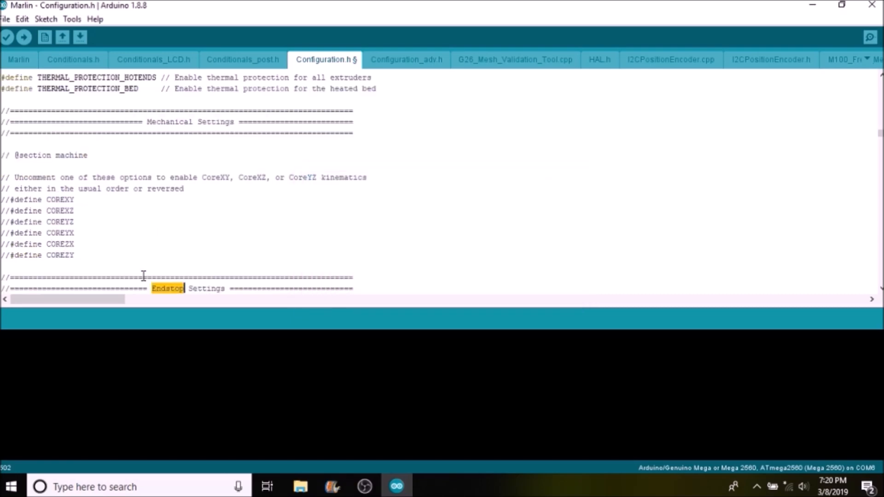
{"action": "scroll", "scroll_direction": "down", "scroll_amount": 3}
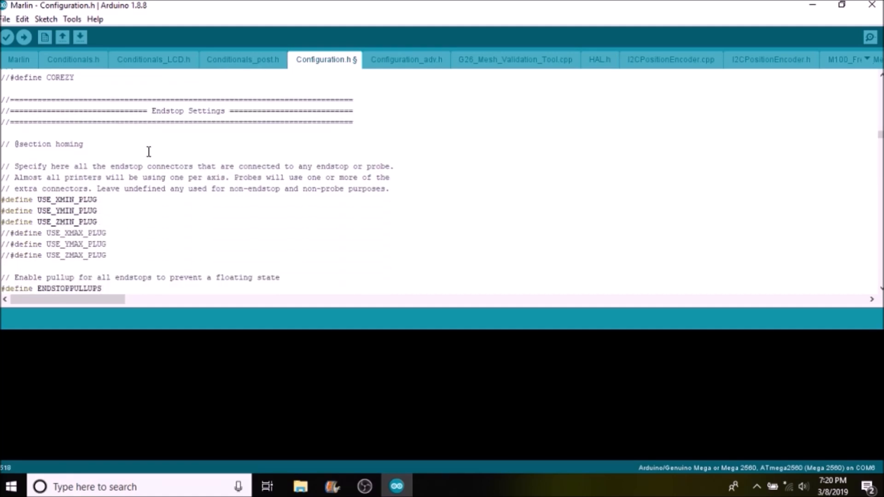
{"action": "left_click_drag", "start_coordinate": [2, 199], "coordinate": [97, 222]}
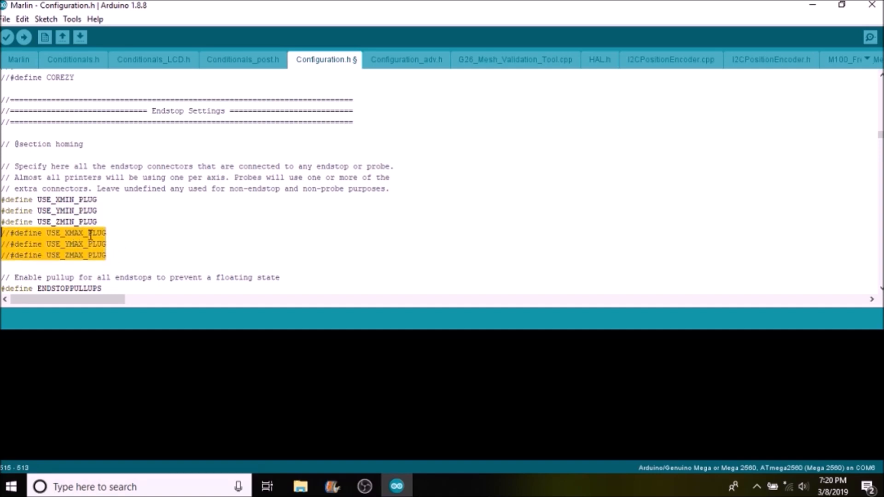
{"action": "left_click", "coordinate": [96, 233]}
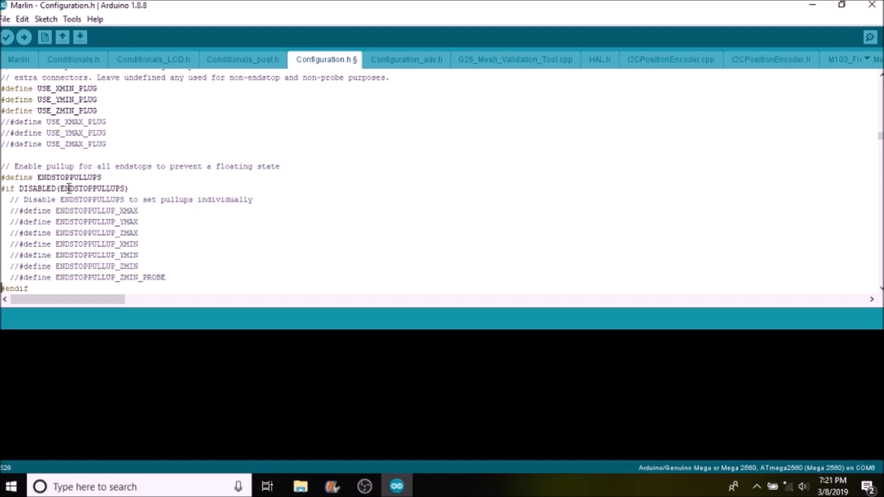
{"action": "mouse_move", "coordinate": [20, 211]}
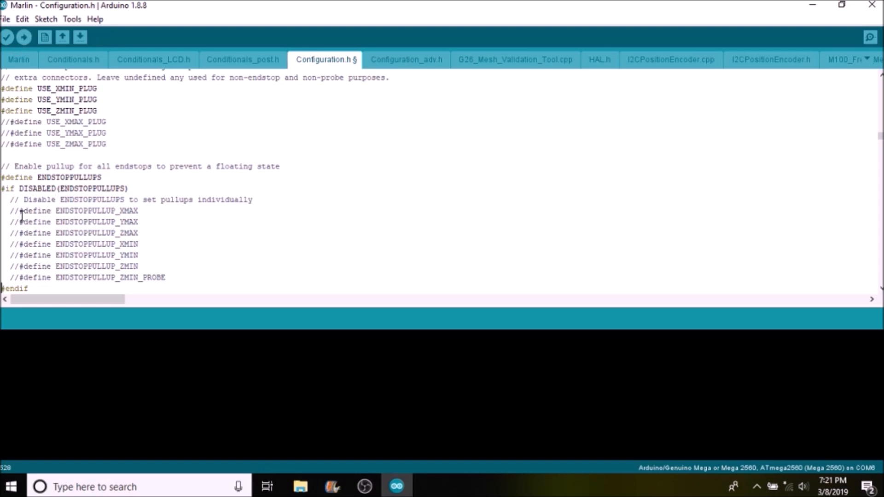
{"action": "double_click", "coordinate": [12, 210]}
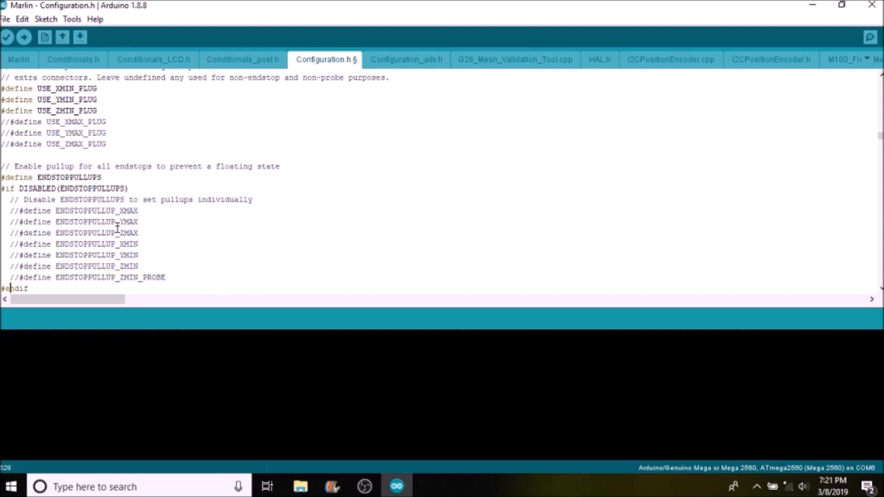
{"action": "scroll", "scroll_direction": "down", "scroll_amount": 3}
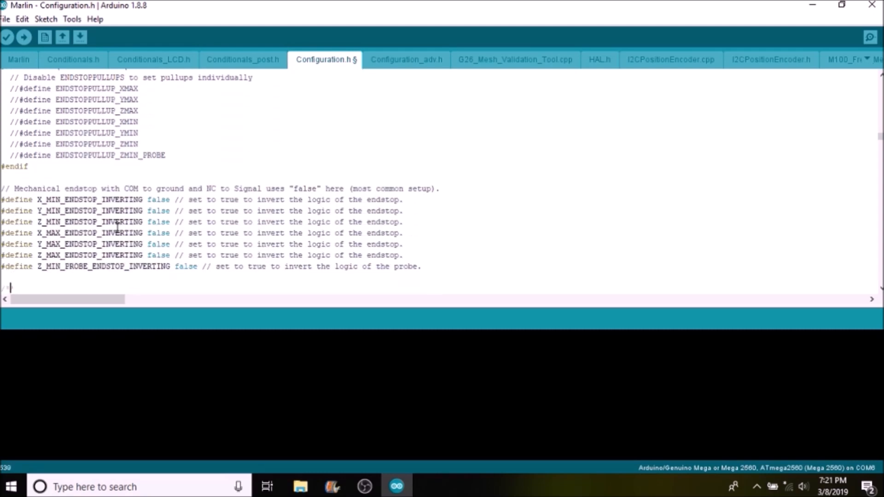
{"action": "left_click_drag", "start_coordinate": [85, 188], "coordinate": [262, 199]}
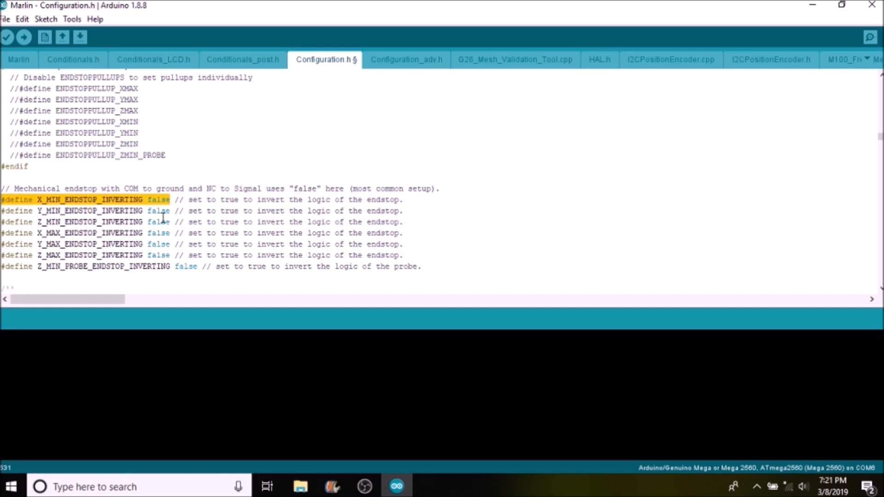
{"action": "left_click", "coordinate": [172, 199]}
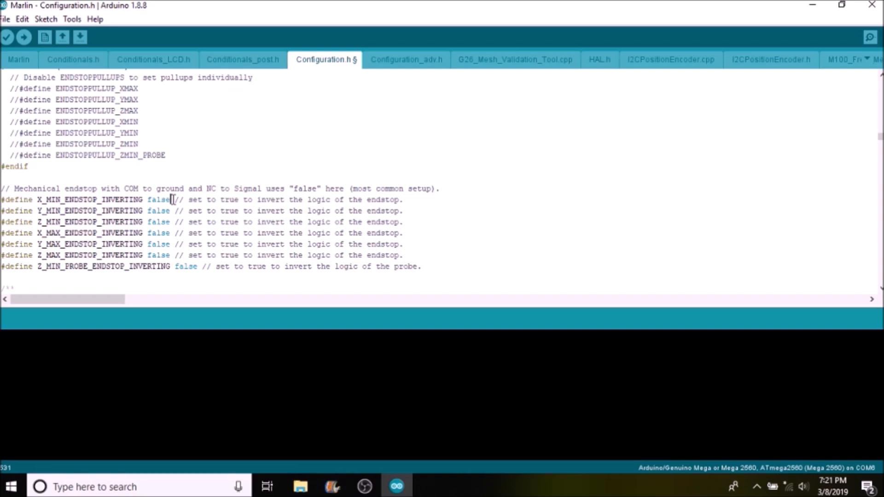
{"action": "double_click", "coordinate": [159, 199]}
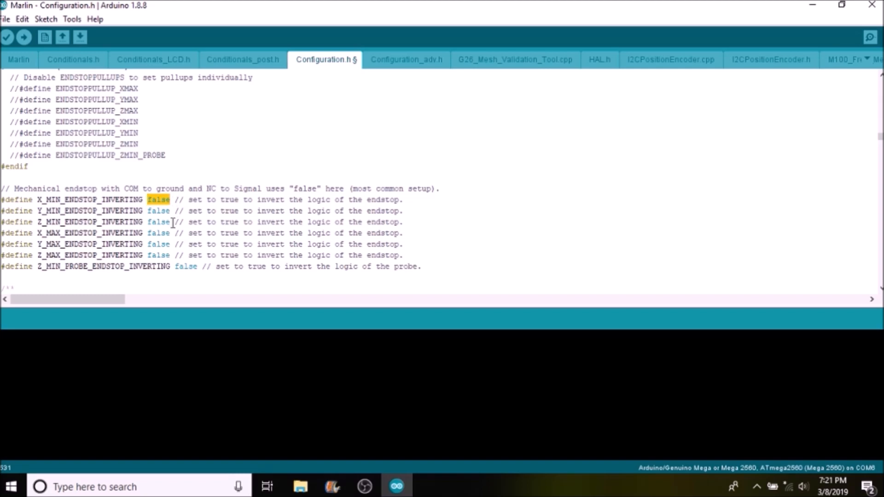
{"action": "left_click", "coordinate": [72, 18]}
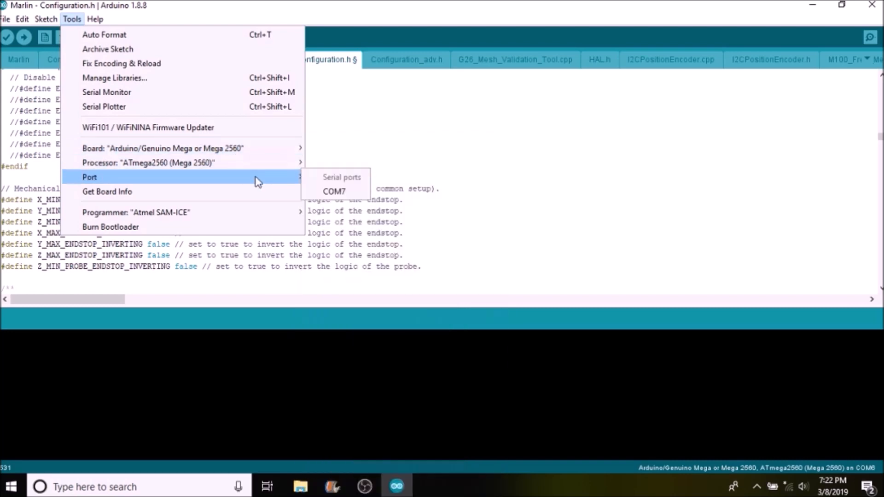
{"action": "mouse_move", "coordinate": [334, 191]}
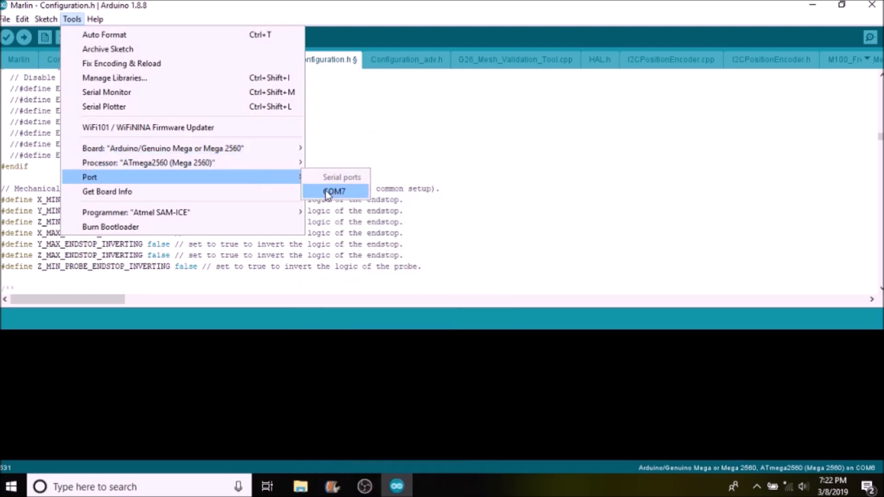
- Upload the firmware to COM7, then launch pronterface.exe from the Printrun folder
{"action": "left_click", "coordinate": [333, 191]}
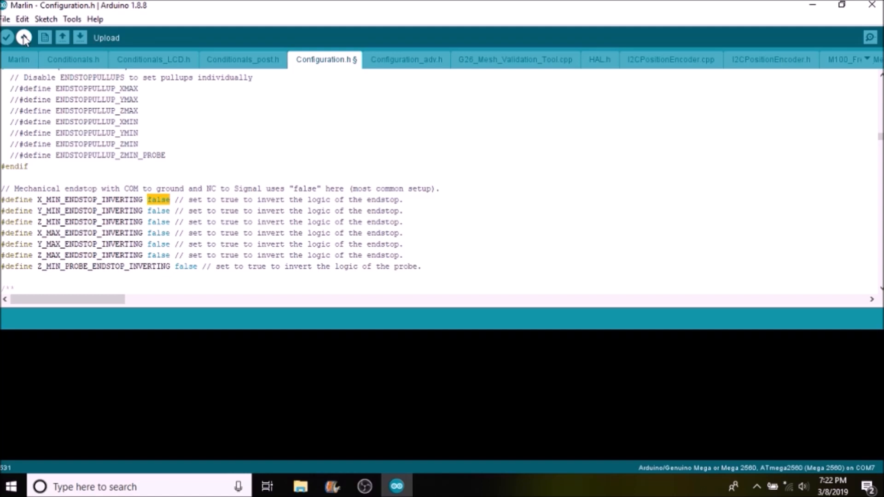
{"action": "left_click", "coordinate": [23, 37]}
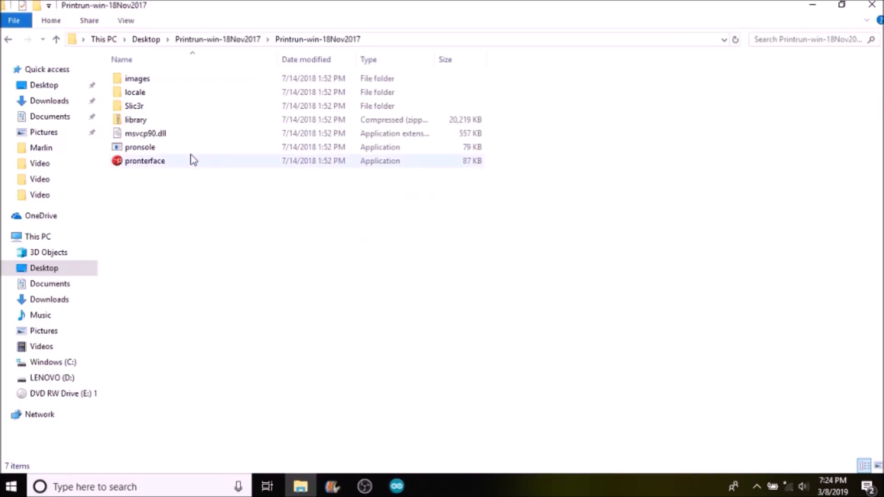
{"action": "mouse_move", "coordinate": [141, 165]}
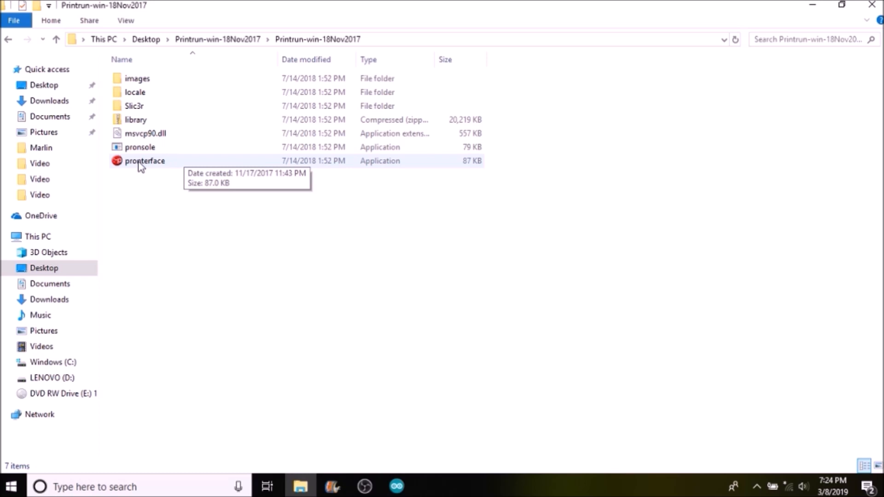
{"action": "left_click", "coordinate": [145, 161]}
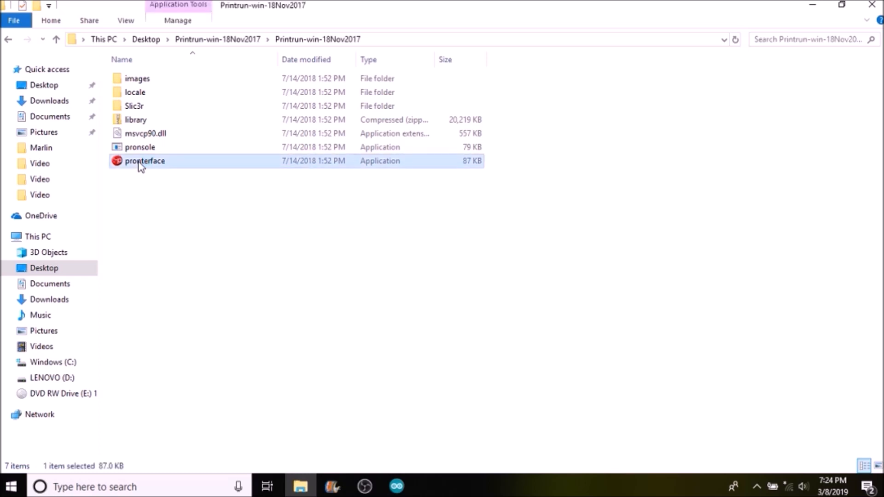
{"action": "double_click", "coordinate": [144, 161]}
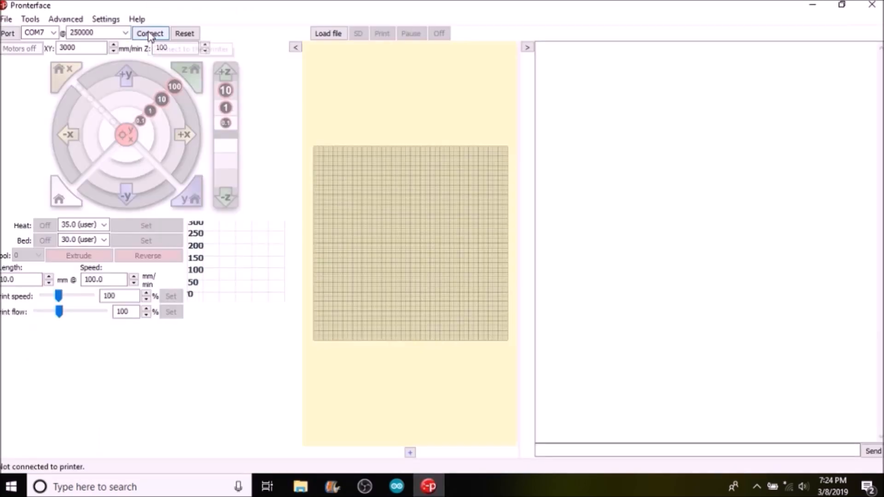
- Connect Pronterface on COM7 at 250000 and send M119 to read endstops
{"action": "left_click", "coordinate": [150, 33]}
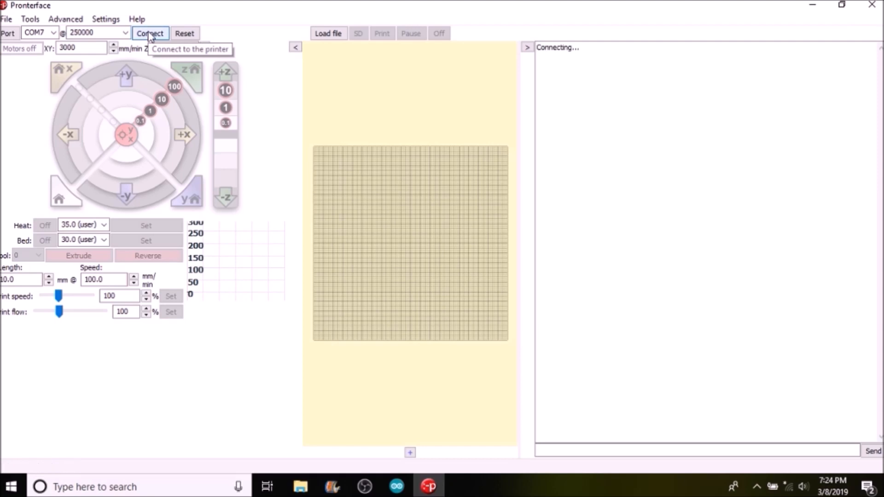
{"action": "left_click", "coordinate": [150, 33]}
{"action": "type", "text": "M"}
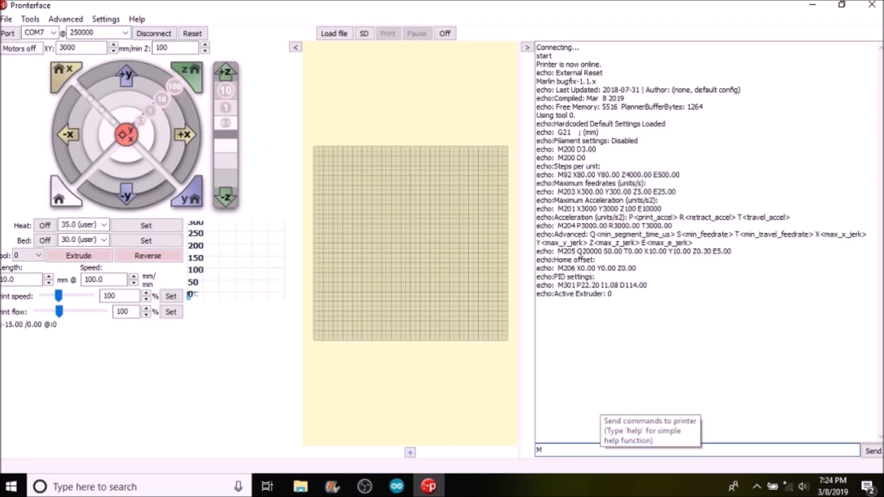
{"action": "type", "text": "119"}
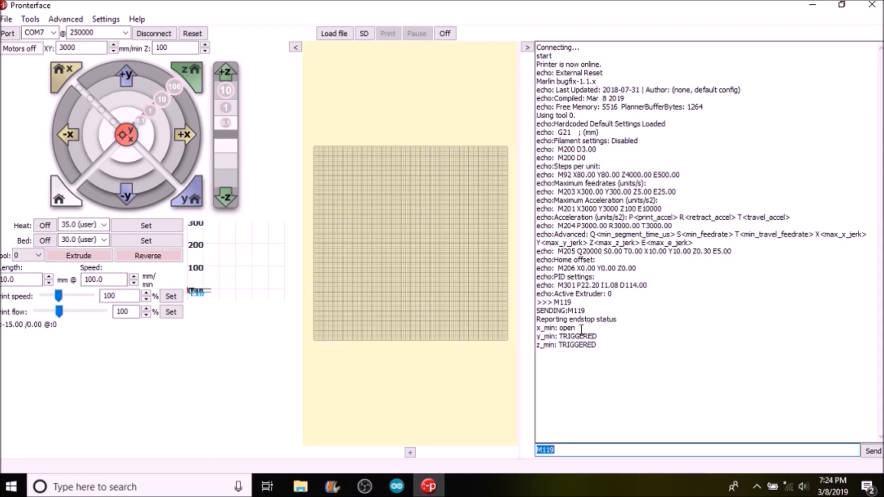
- Resend M119, confirming x_min, y_min and z_min are all triggered
{"action": "double_click", "coordinate": [557, 328]}
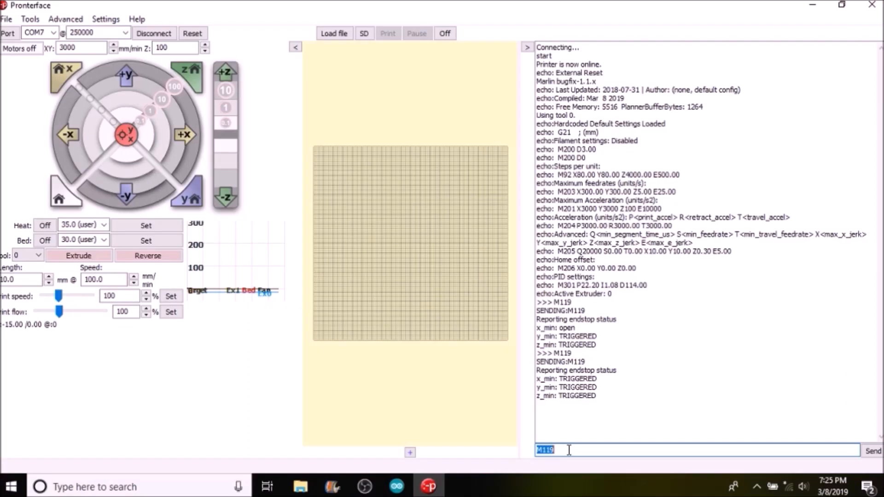
{"action": "left_click", "coordinate": [564, 450]}
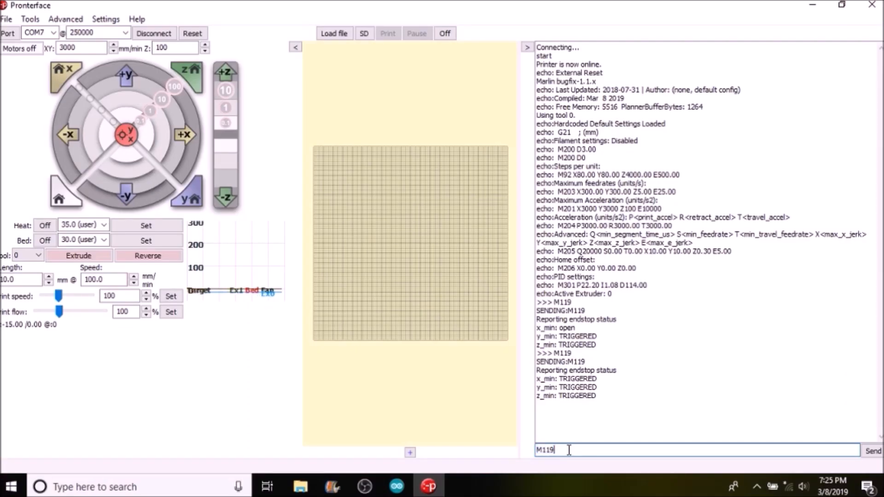